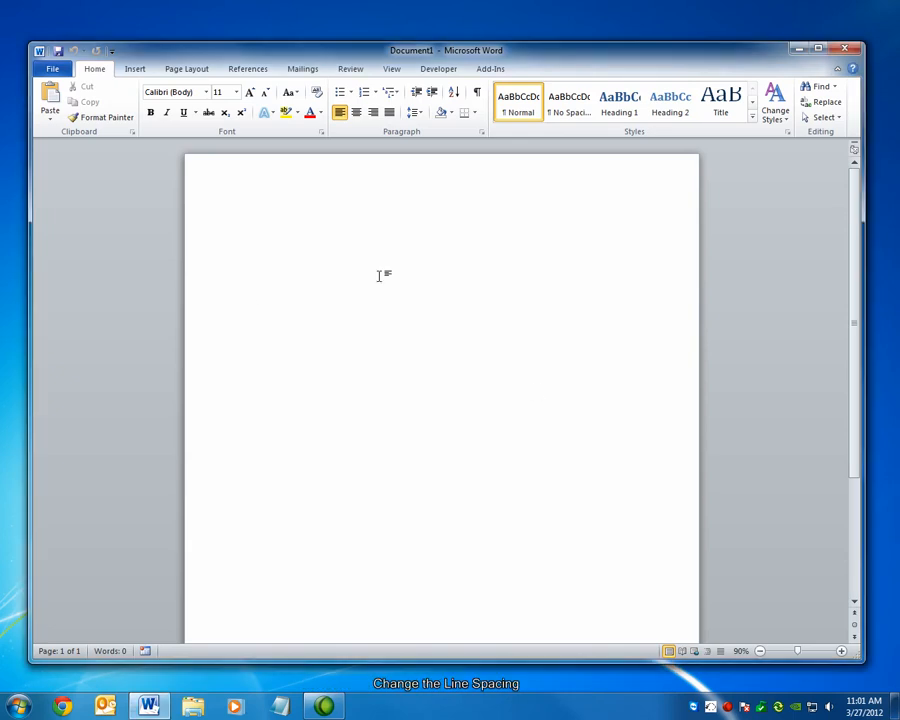
# Enter 'navitend' and paste copies so the word fills four separate lines.
pyautogui.write('navit')
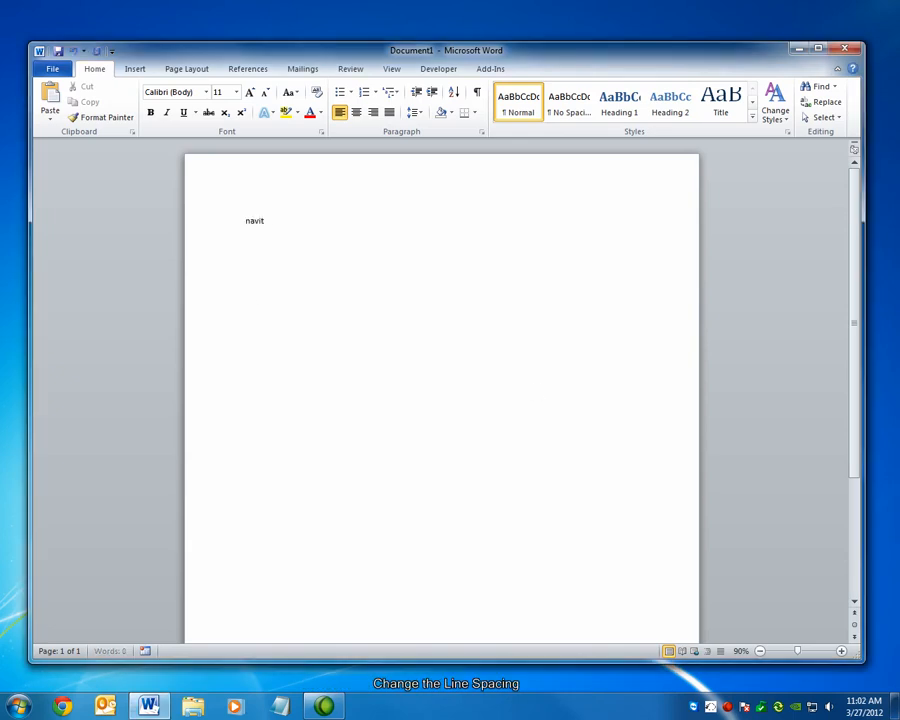
pyautogui.write('end')
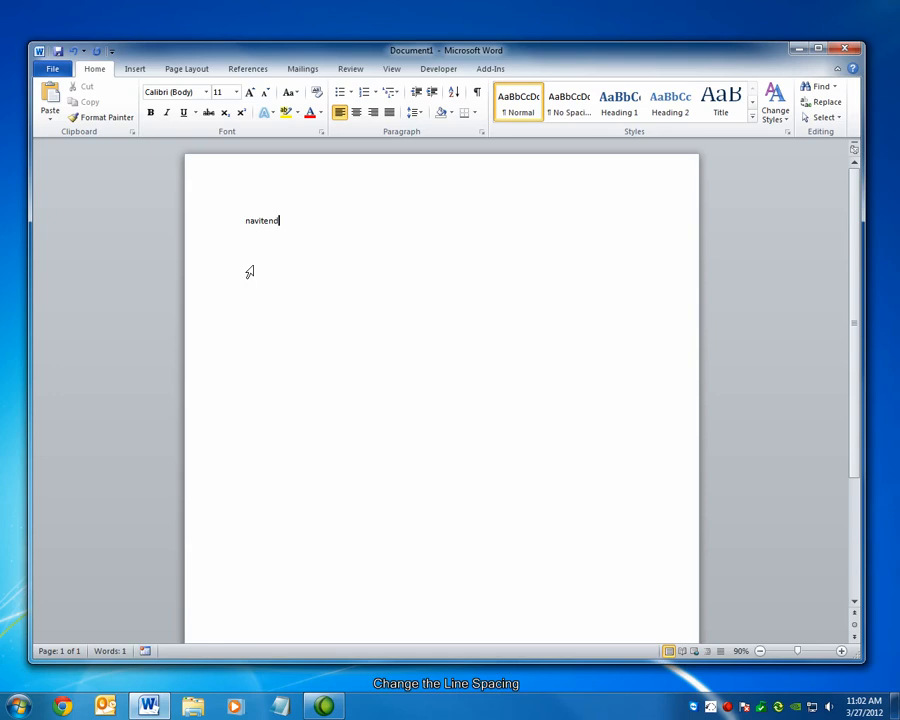
pyautogui.press('enter')
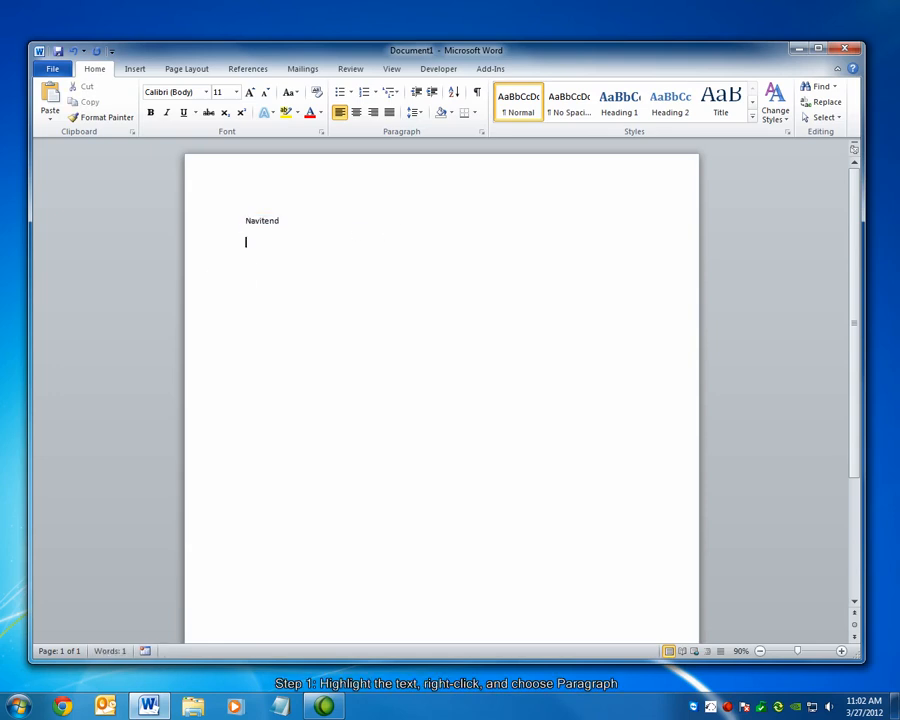
pyautogui.press('ctrl+v')
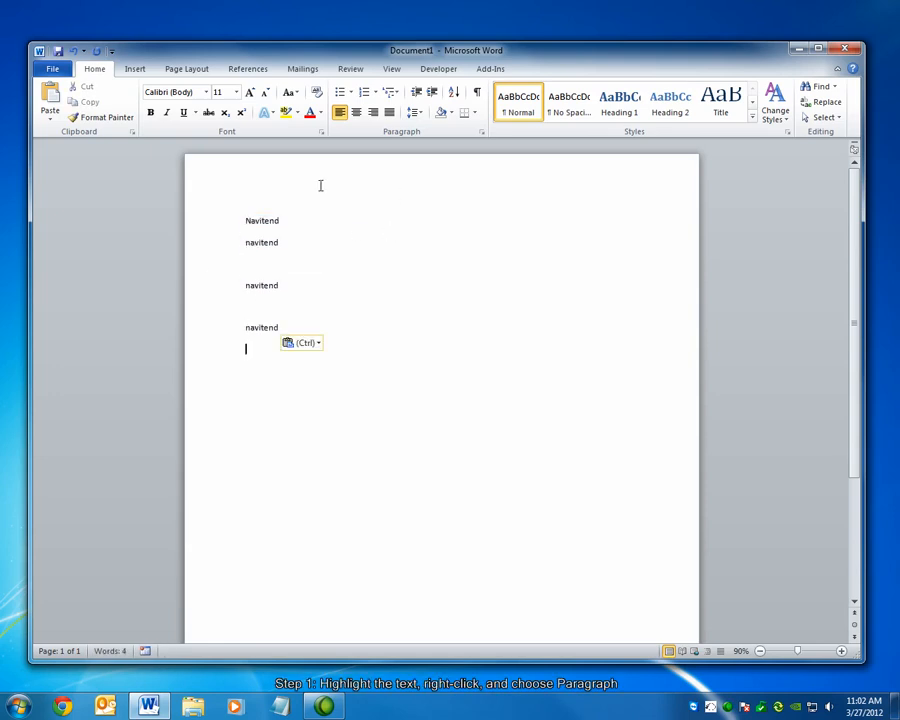
pyautogui.moveTo(300, 328)
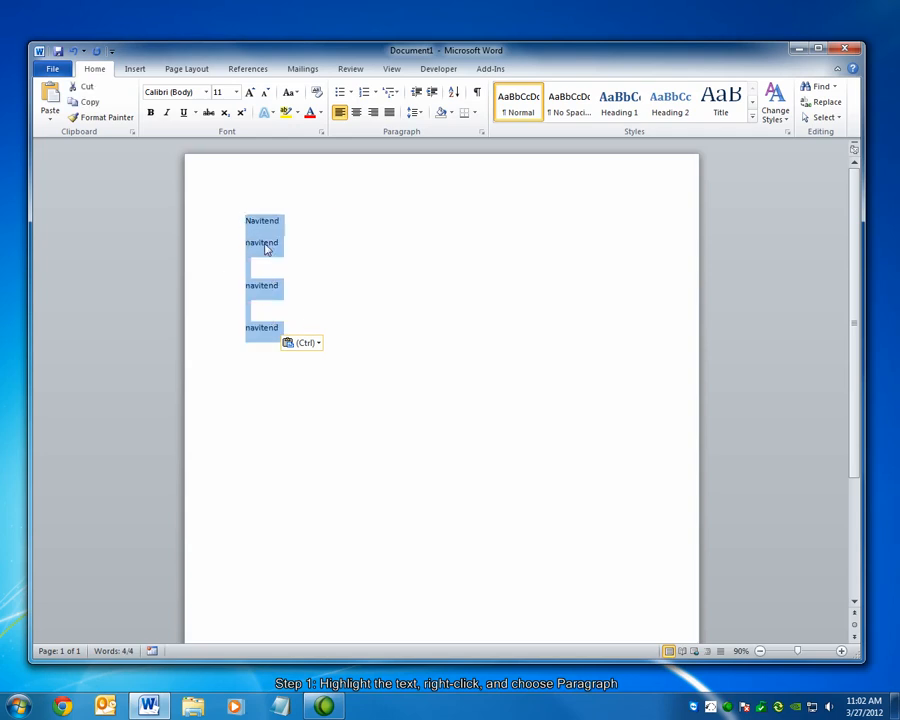
# Set paragraph Spacing After to 0 pt for the selected navitend lines.
pyautogui.rightClick(262, 242)
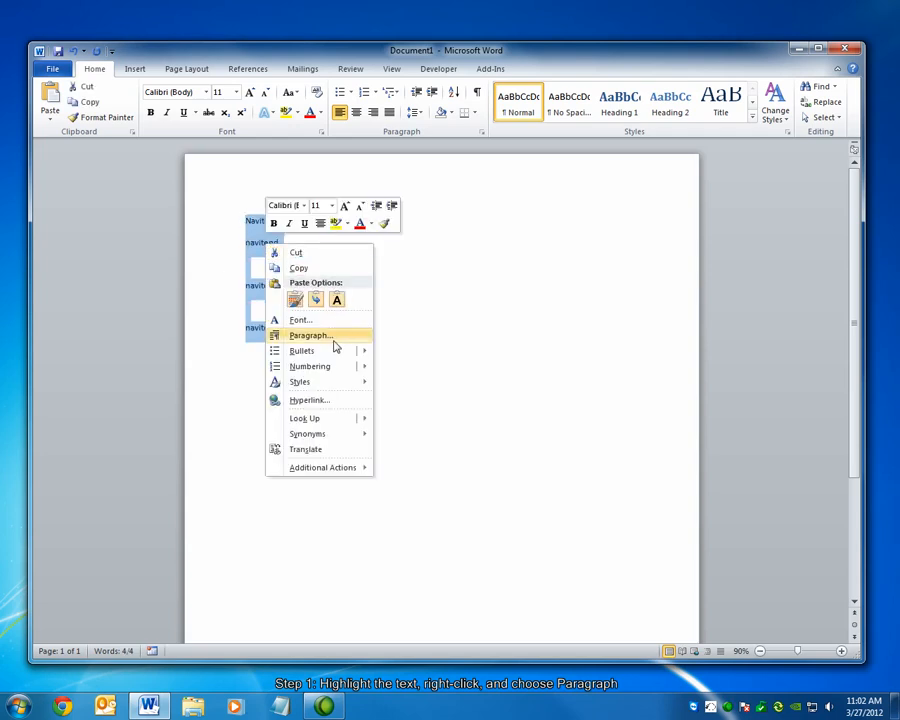
pyautogui.click(310, 336)
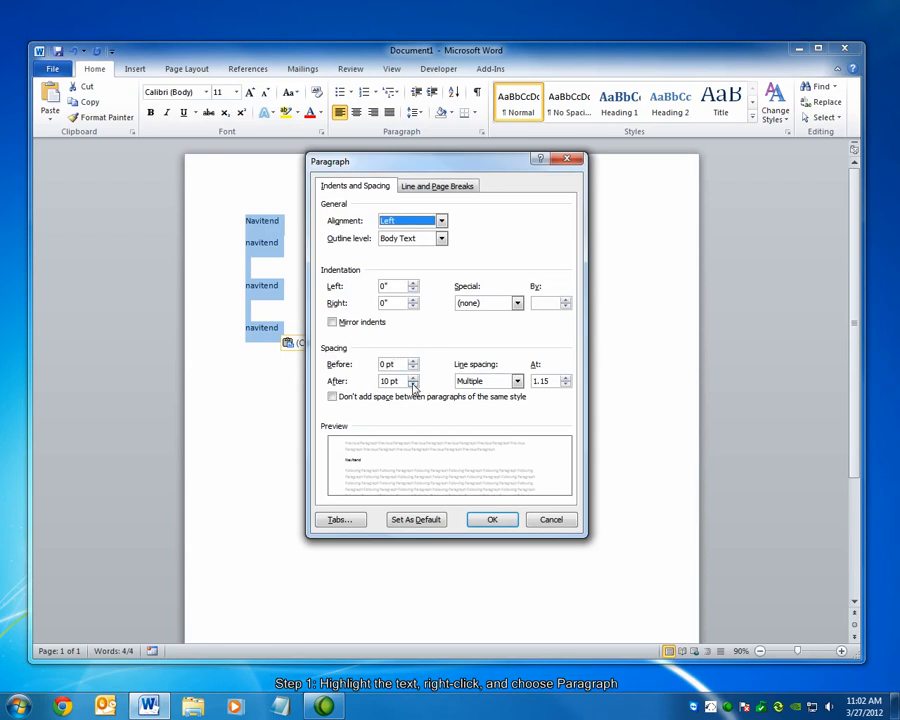
pyautogui.click(412, 384)
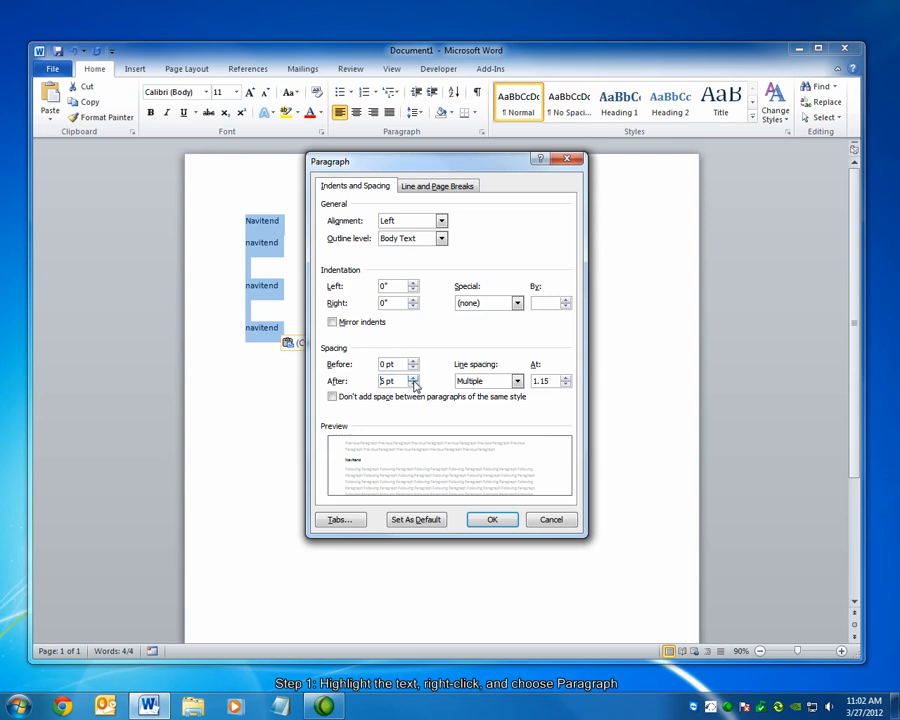
pyautogui.click(412, 376)
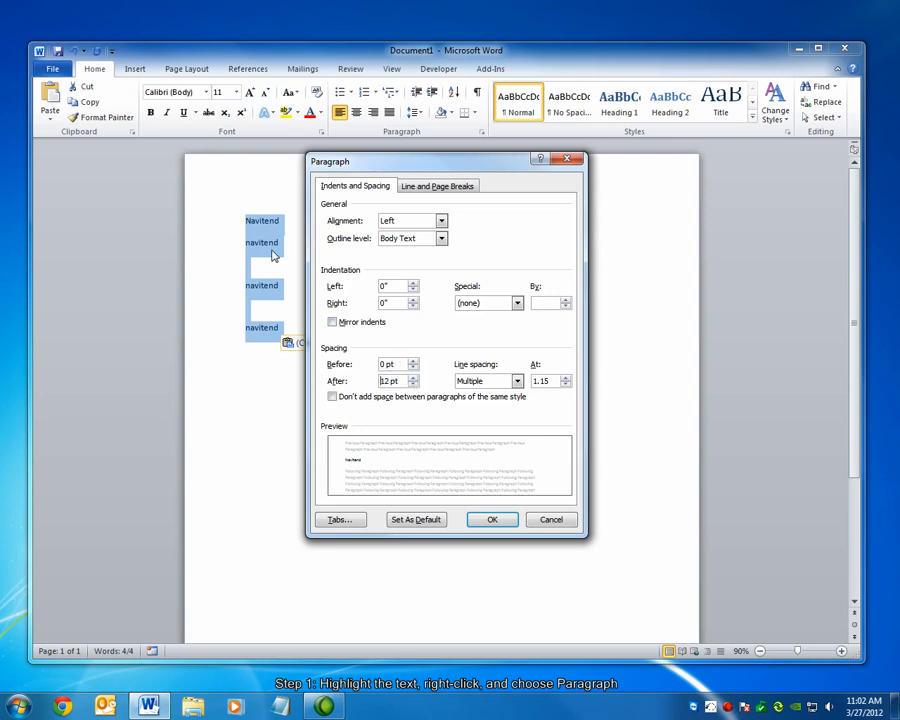
pyautogui.moveTo(276, 218)
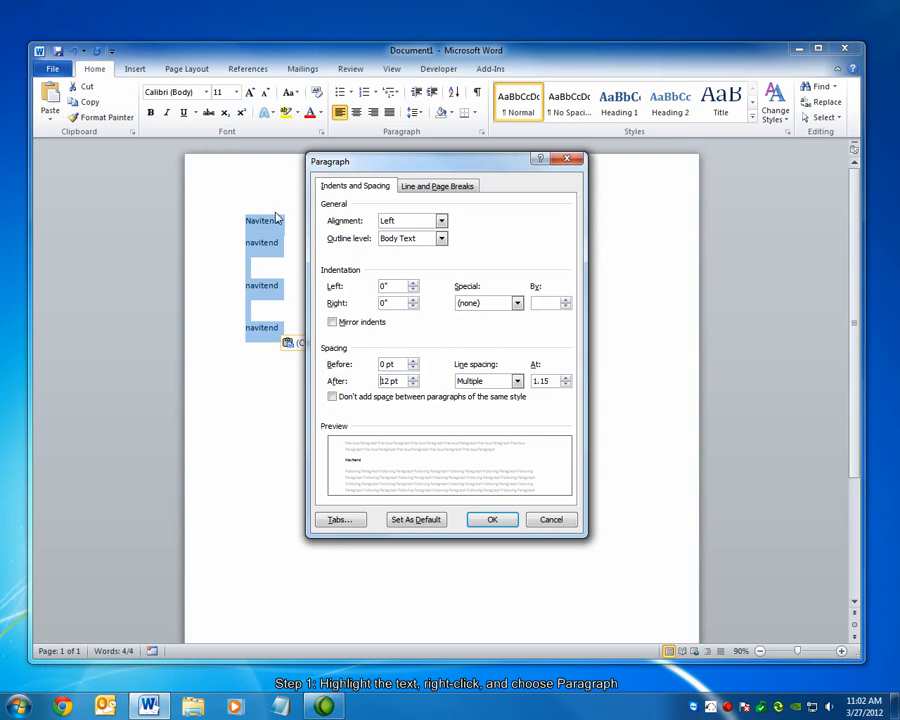
pyautogui.moveTo(350, 396)
pyautogui.write('0')
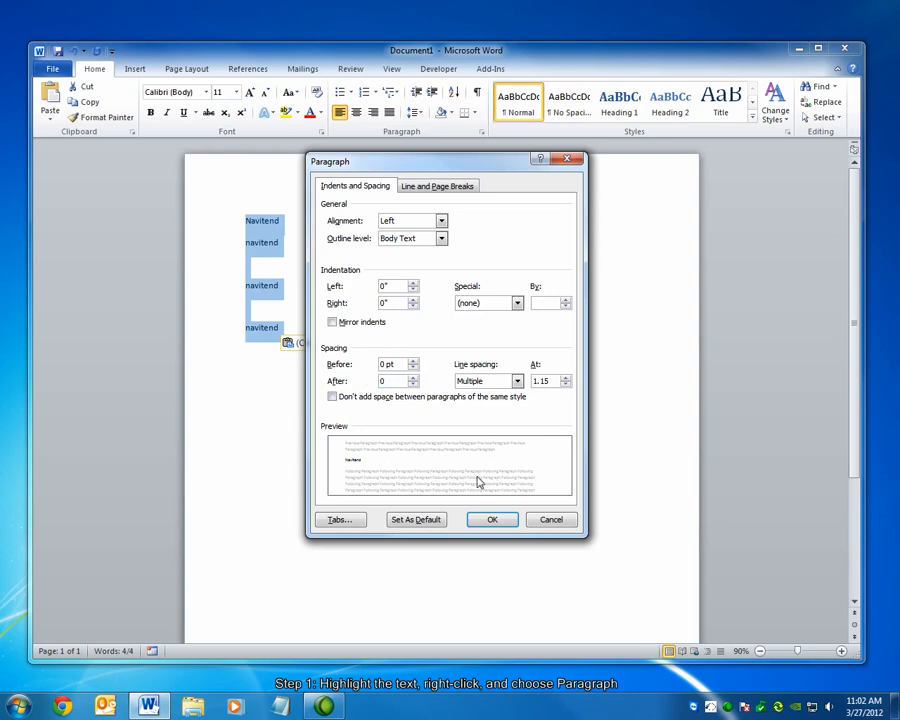
pyautogui.click(492, 520)
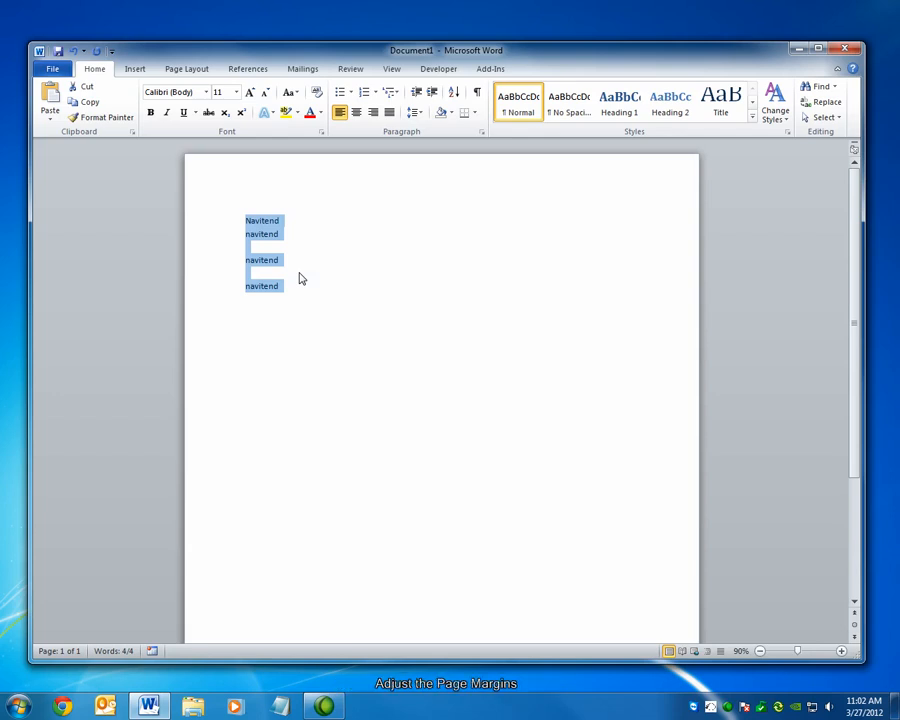
# Apply the Narrow margin preset from Page Layout to the page.
pyautogui.click(186, 68)
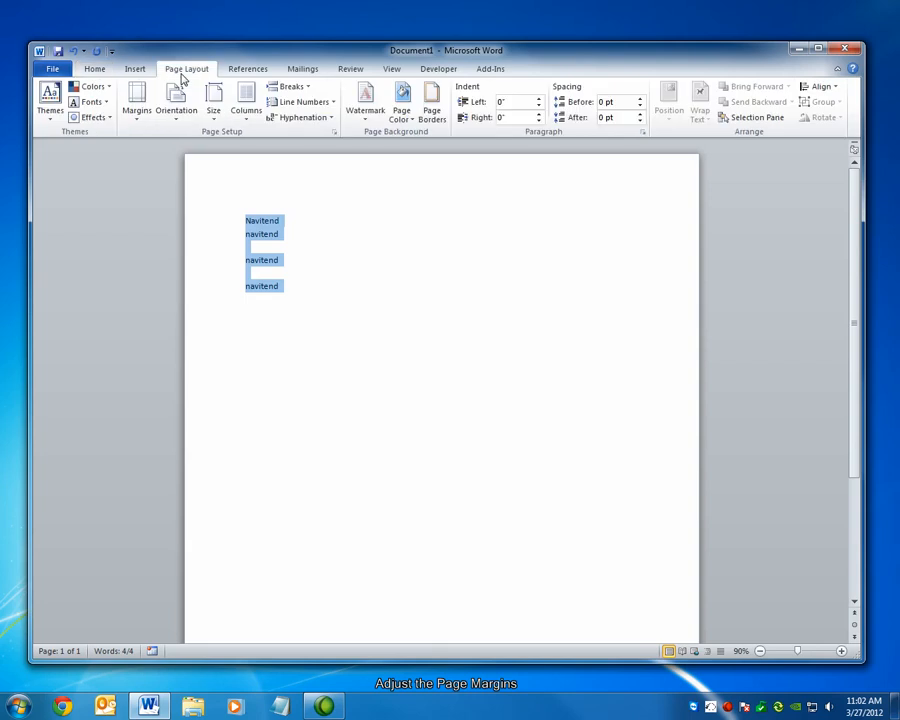
pyautogui.click(136, 100)
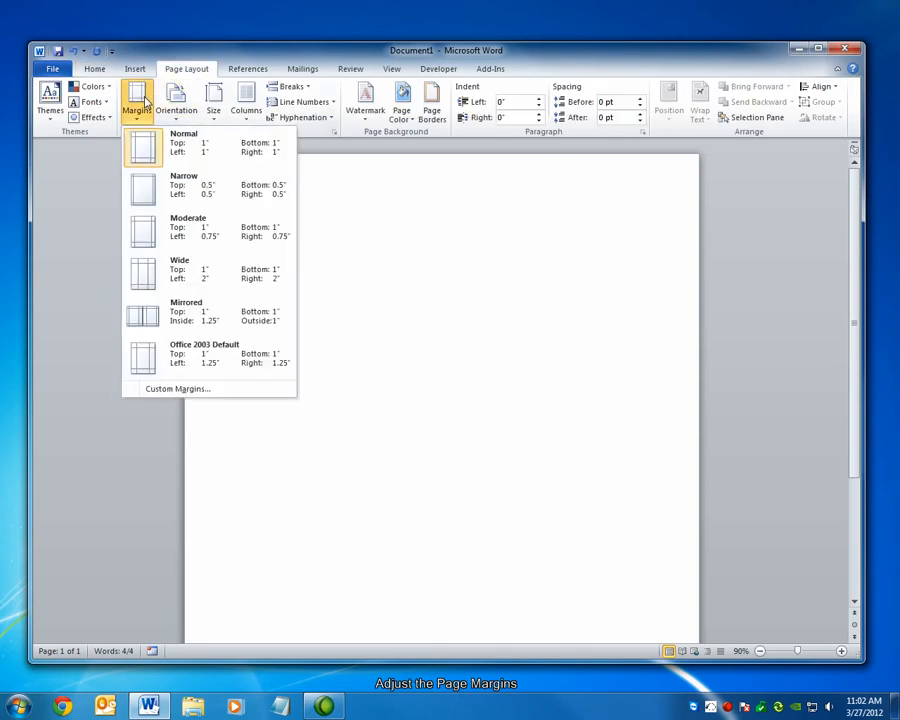
pyautogui.moveTo(184, 184)
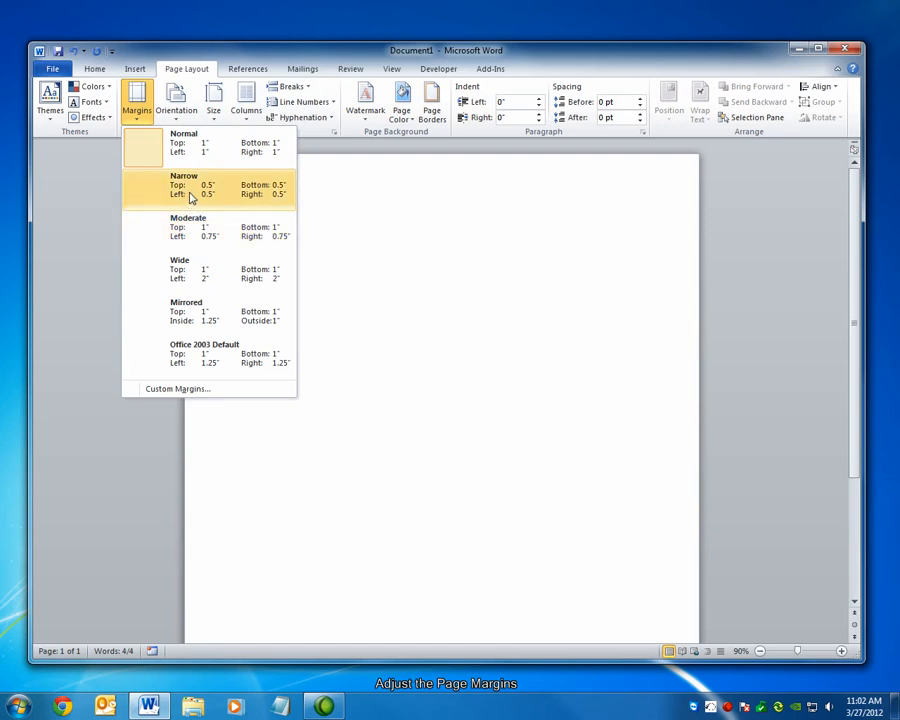
pyautogui.click(184, 184)
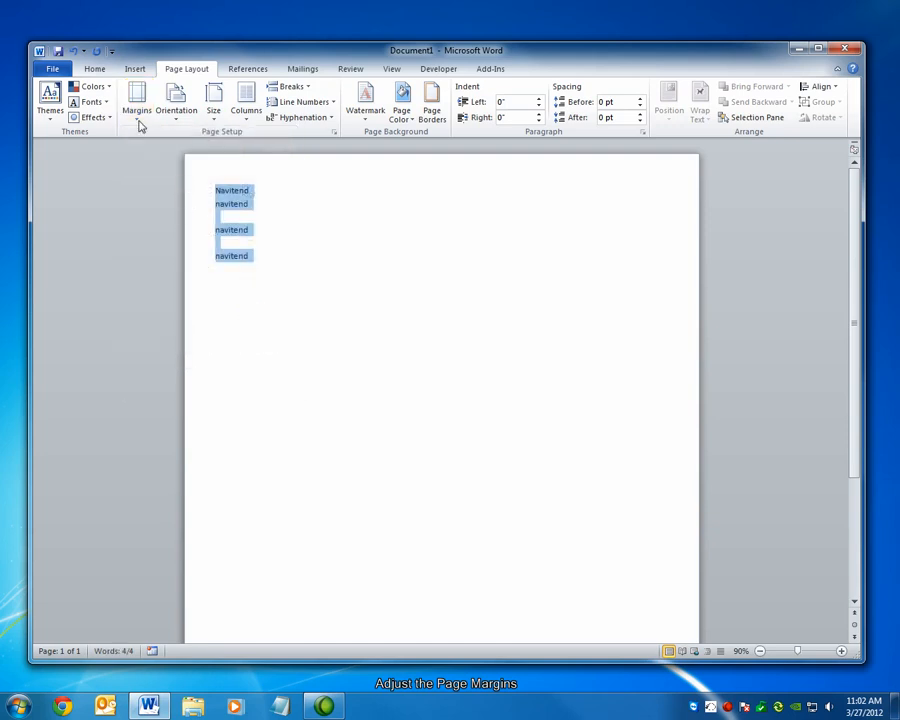
pyautogui.click(136, 100)
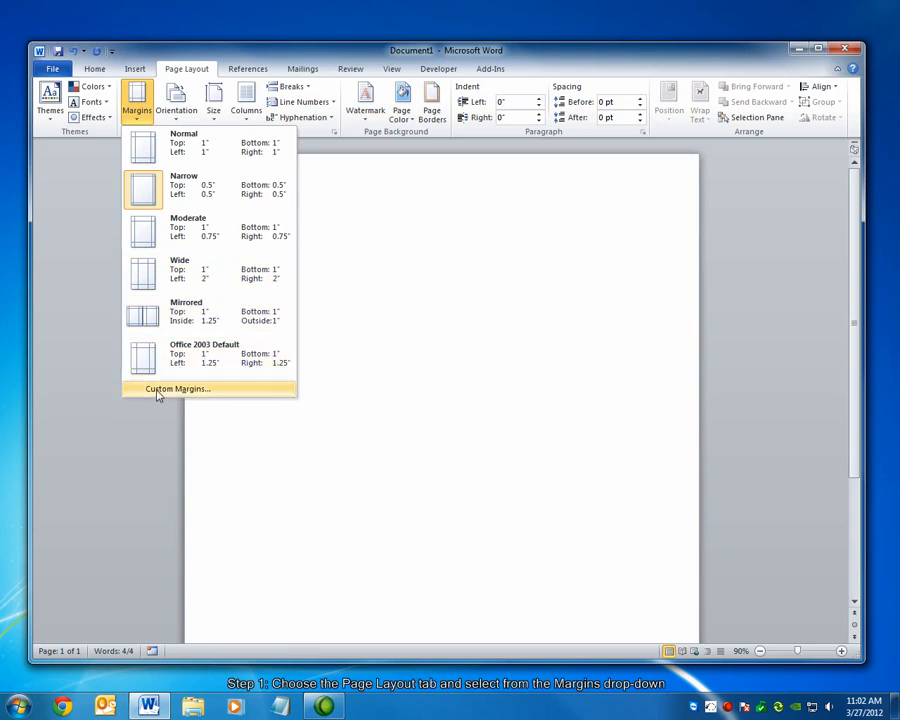
pyautogui.click(176, 388)
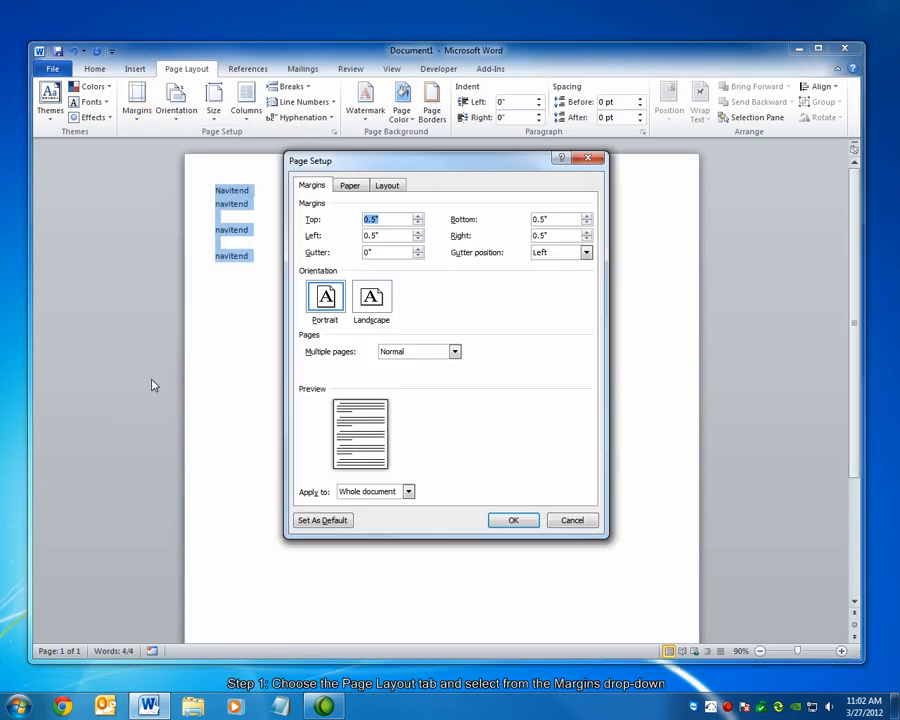
pyautogui.moveTo(404, 298)
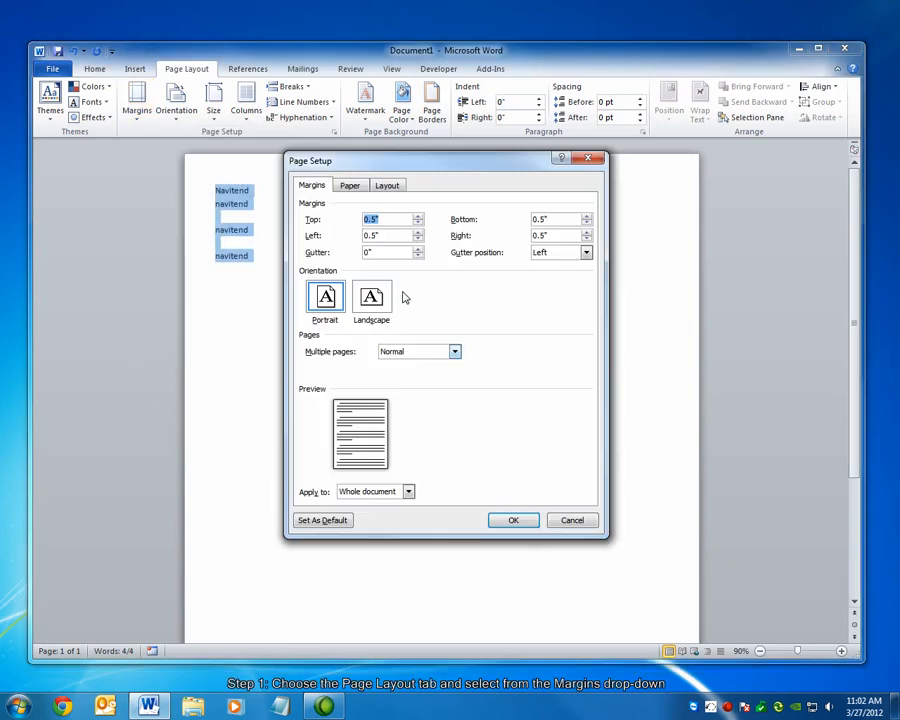
pyautogui.click(512, 520)
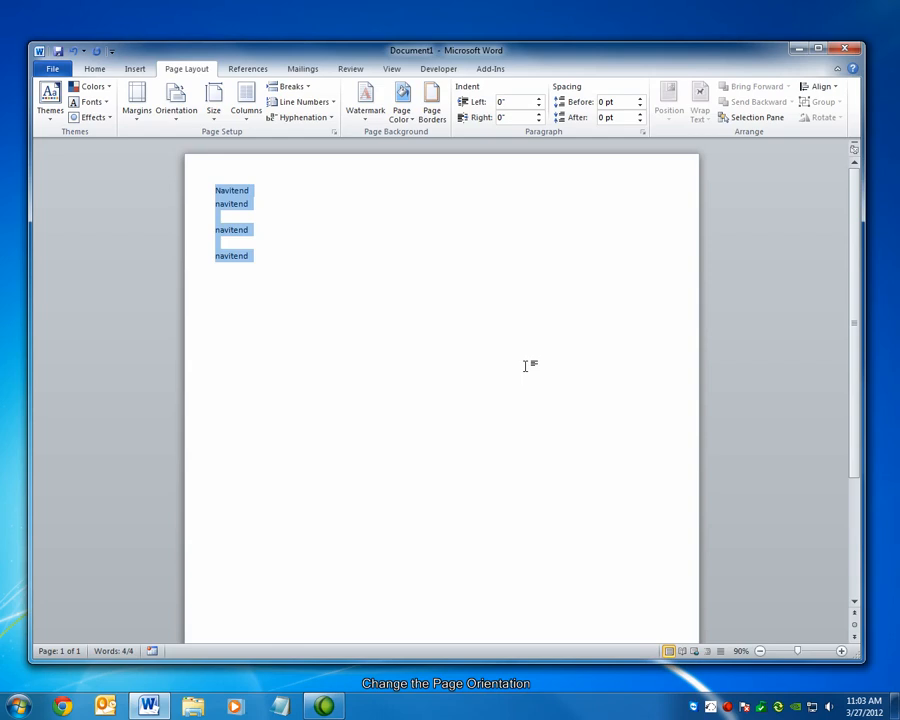
pyautogui.moveTo(38, 62)
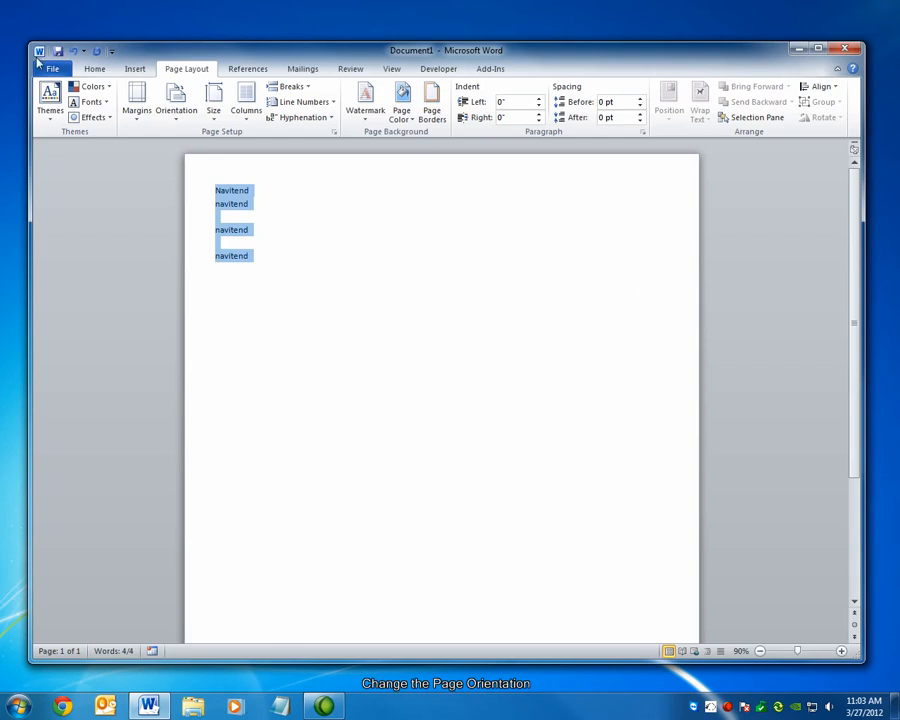
# Choose Landscape Orientation in the Print settings, then return to editing view.
pyautogui.click(52, 68)
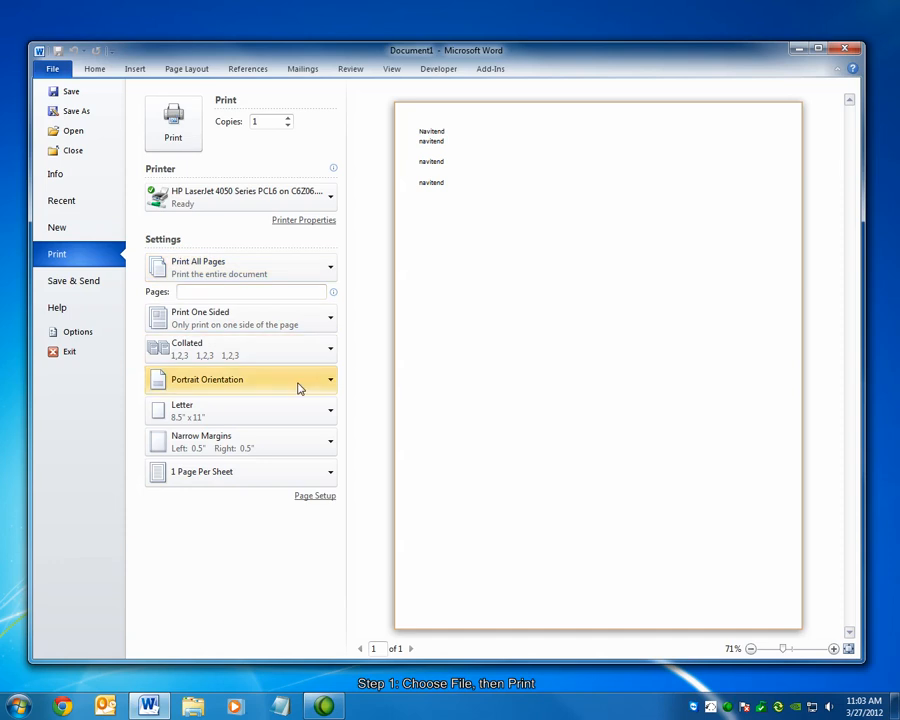
pyautogui.click(240, 380)
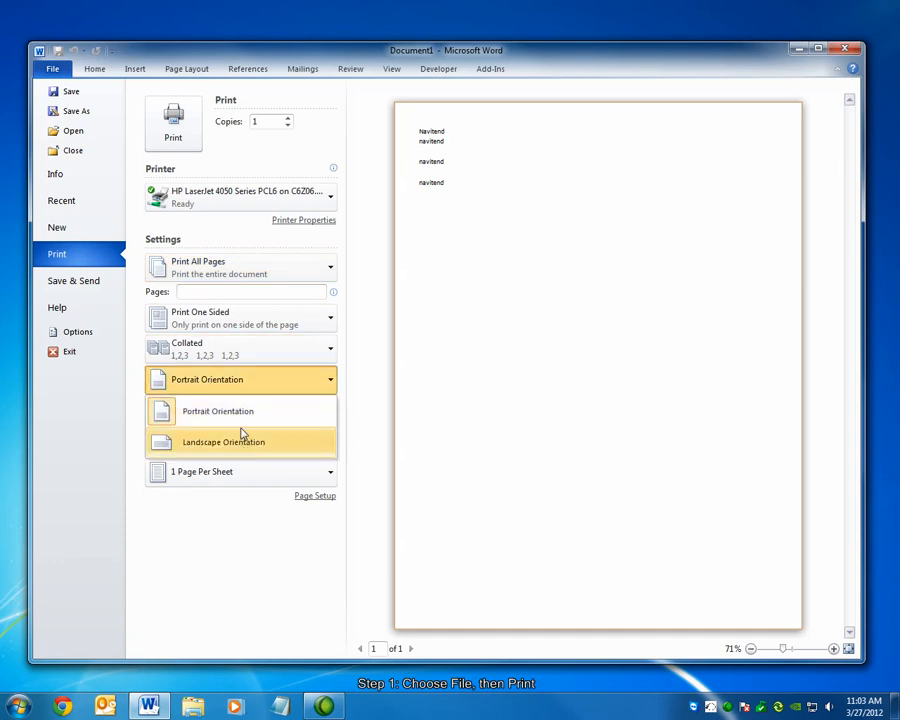
pyautogui.click(224, 442)
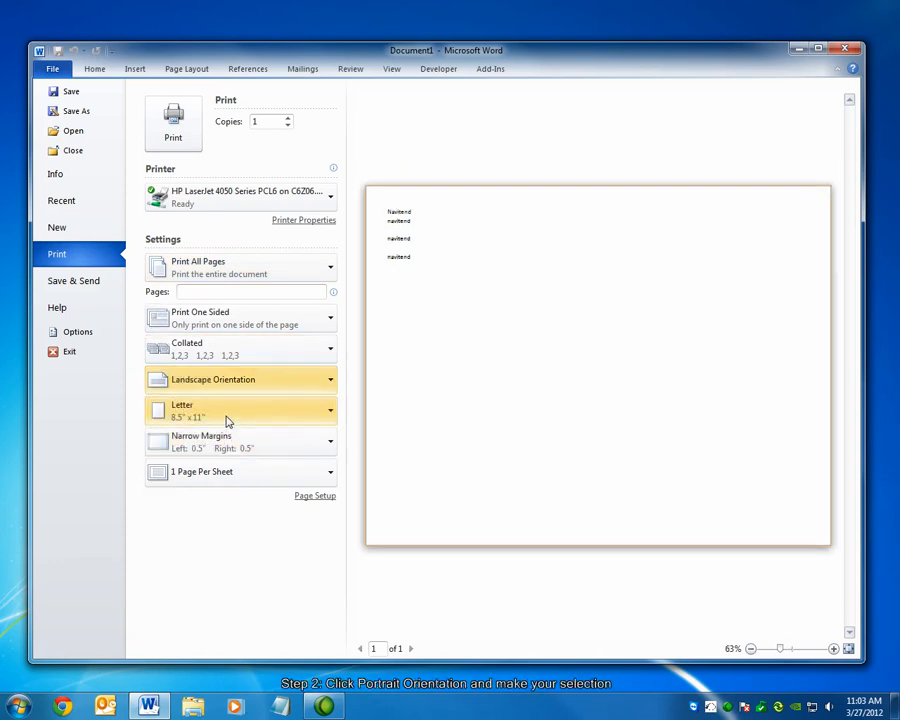
pyautogui.click(52, 68)
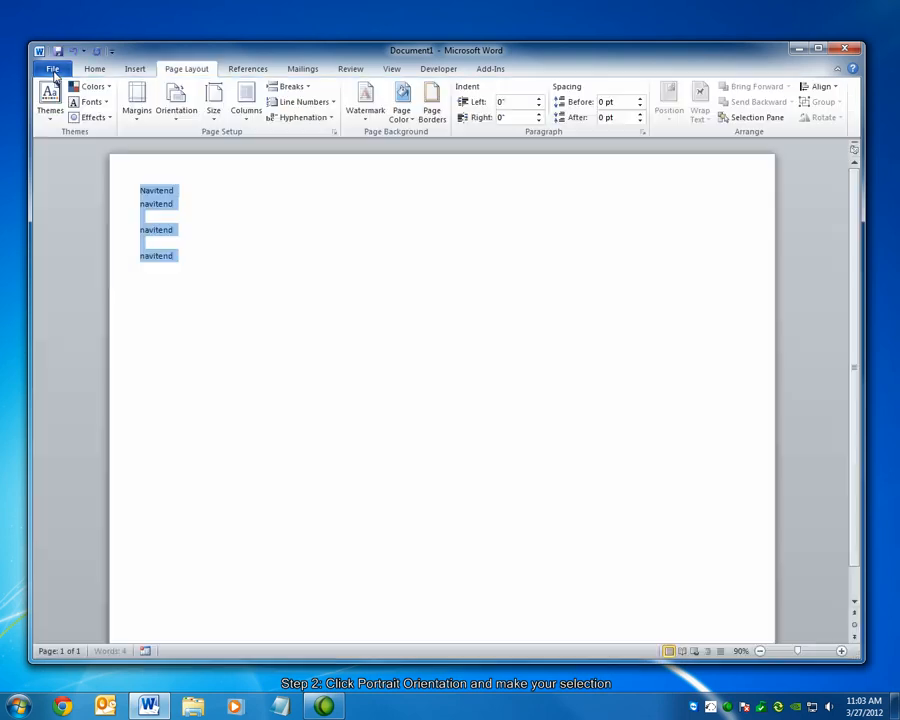